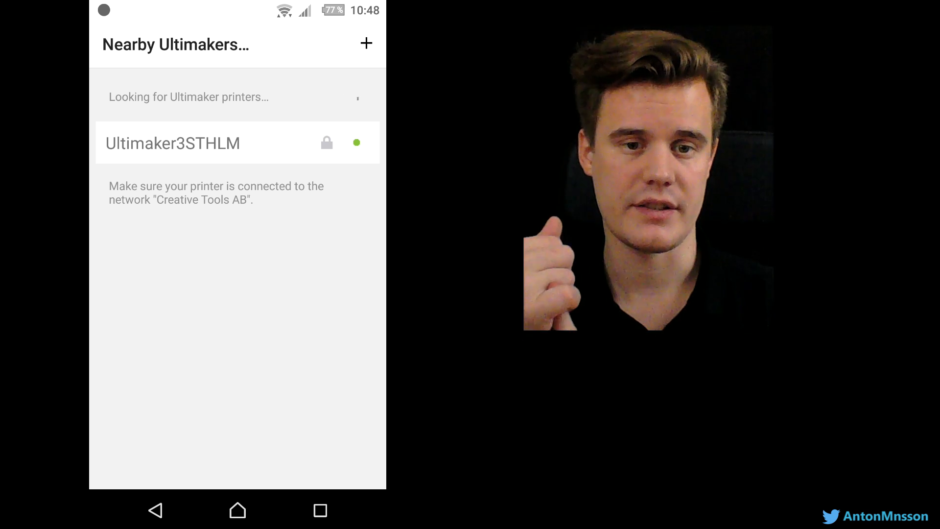
Step: Connect to printer Ultimaker3STHLM, begin a new print, and choose YouMagine as the model source
click(174, 142)
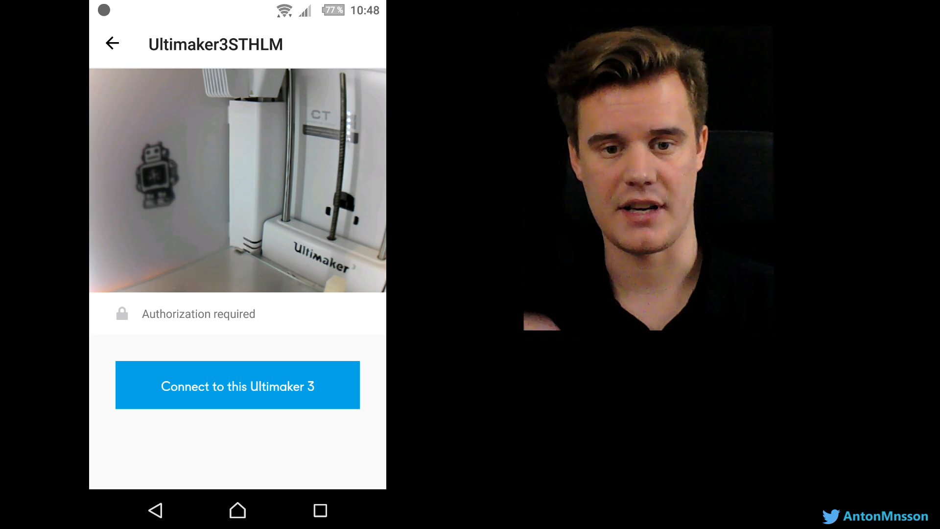
click(237, 385)
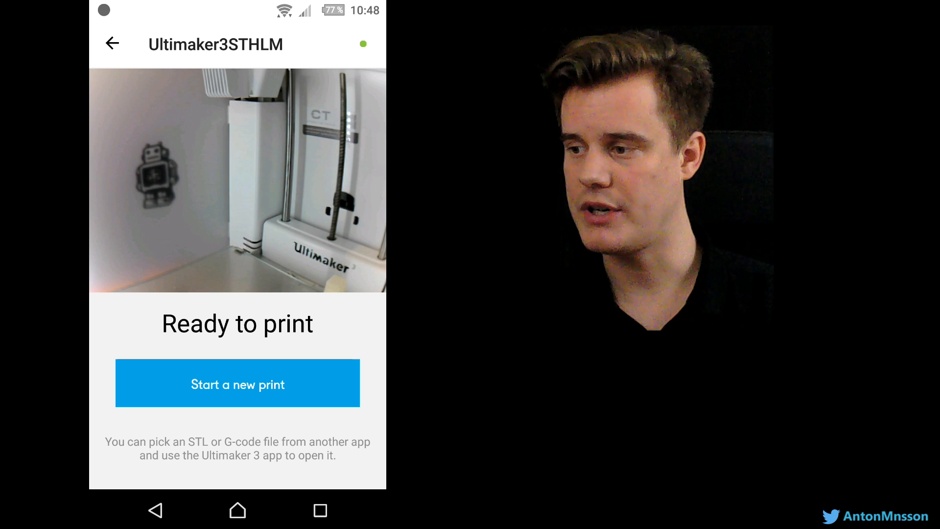
click(237, 383)
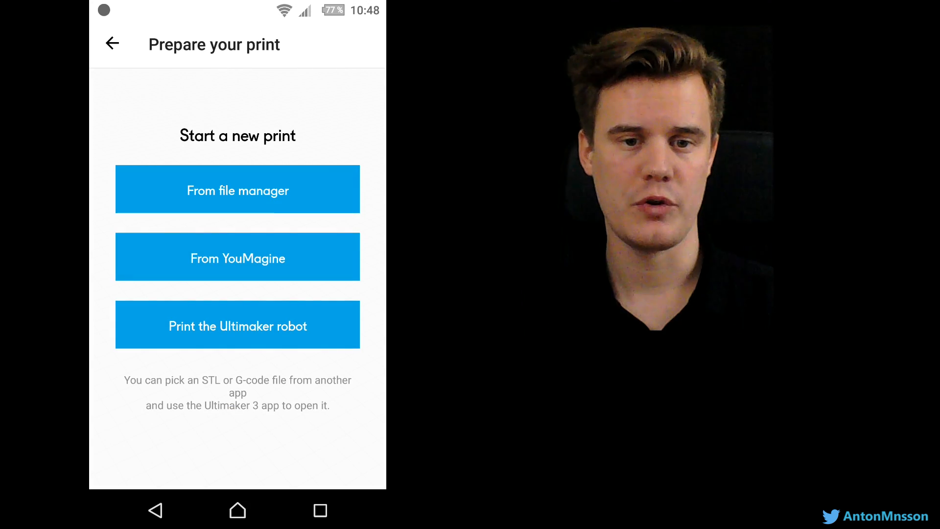
click(236, 257)
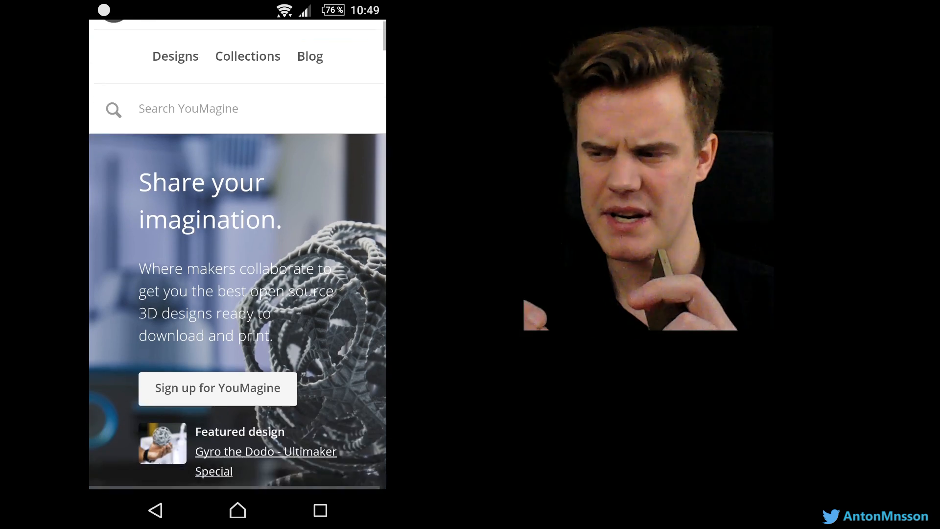
Step: Scroll down through the YouMagine homepage designs before returning to the print source choices
scroll(down, 3)
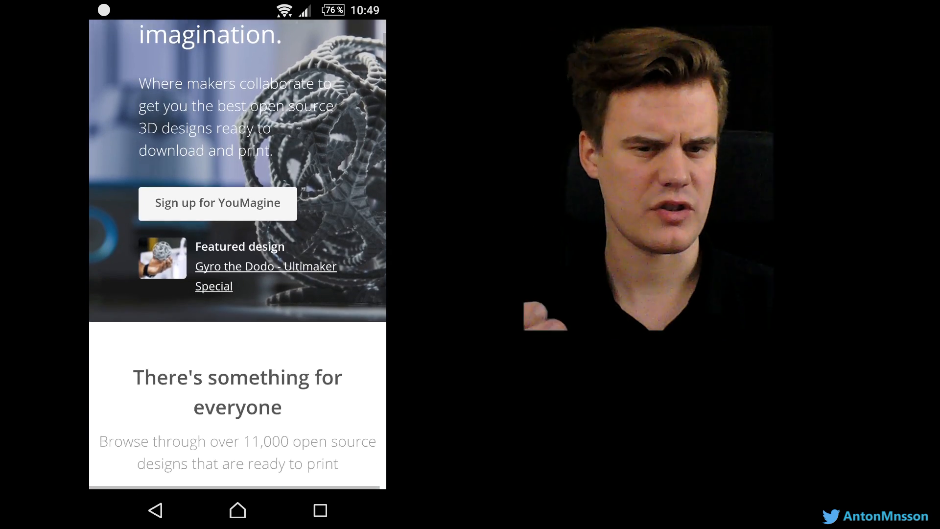
scroll(down, 3)
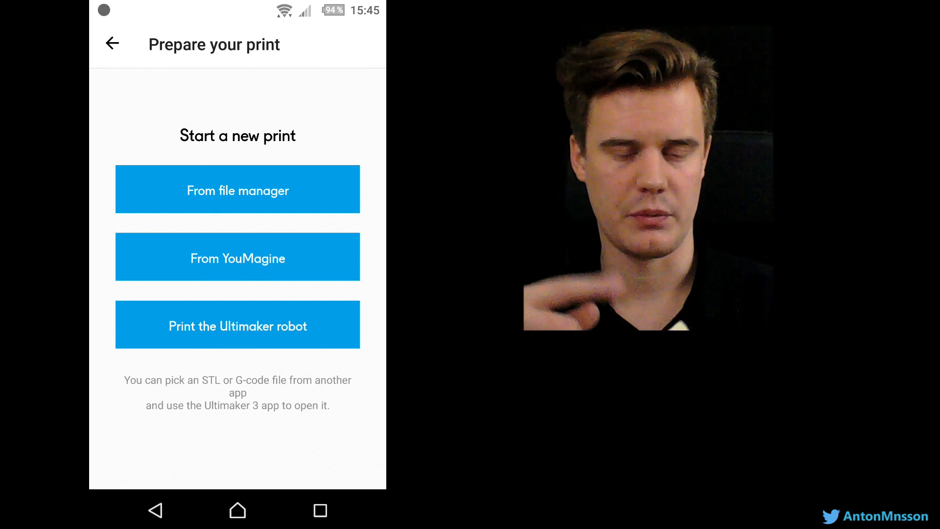
Step: Load spinning-top.stl from the phone's recent files via the file manager onto the build plate
click(236, 189)
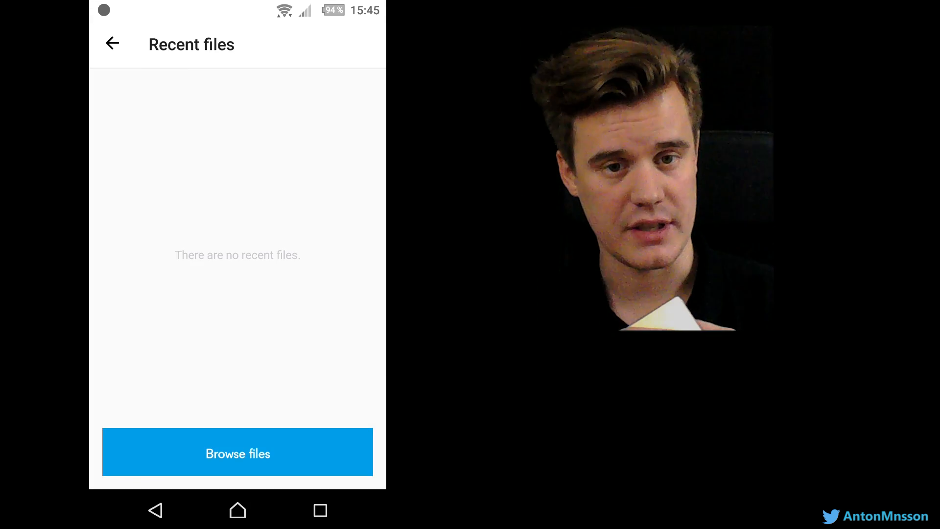
click(237, 452)
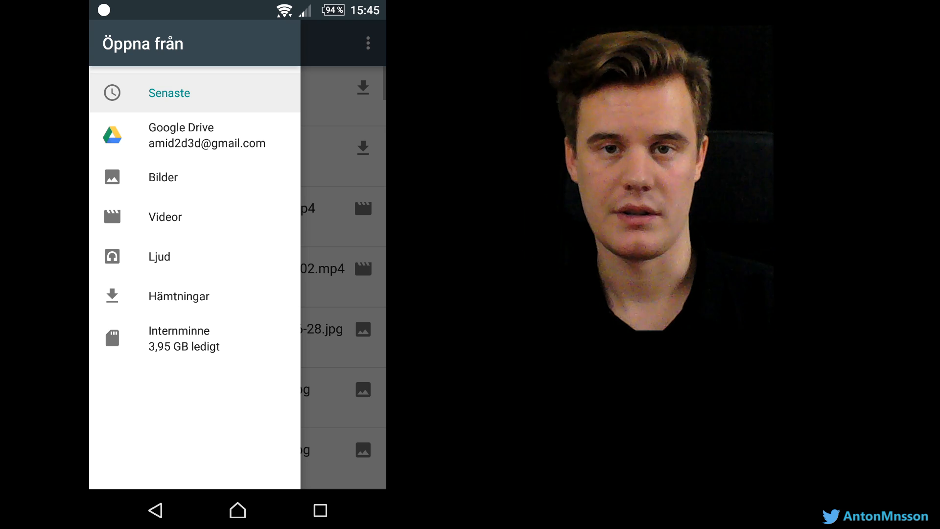
click(168, 93)
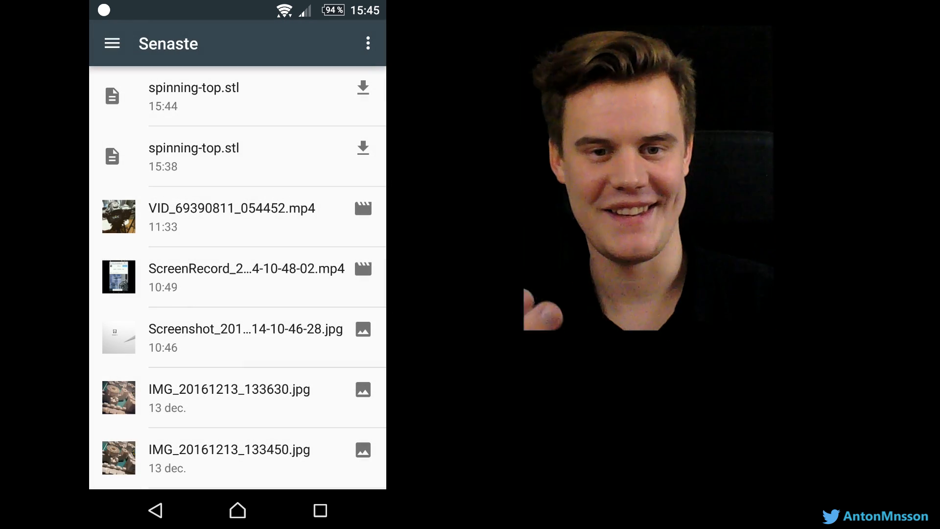
click(193, 96)
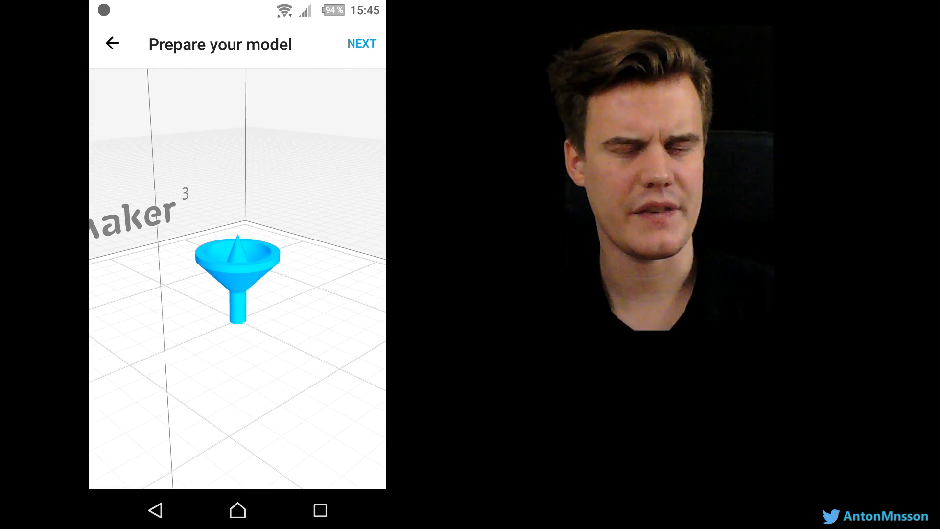
Step: Accept the loaded model and the materials check to reach the print settings
click(364, 43)
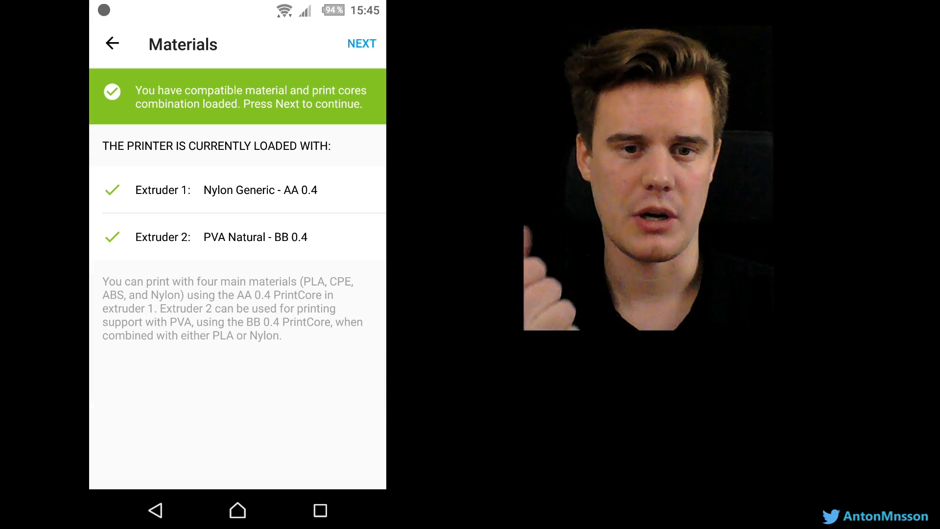
click(362, 44)
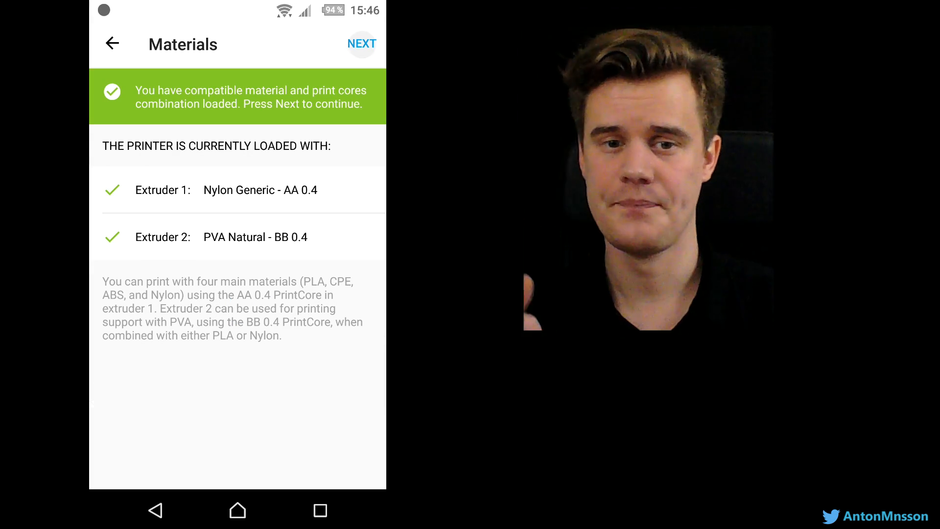
click(363, 44)
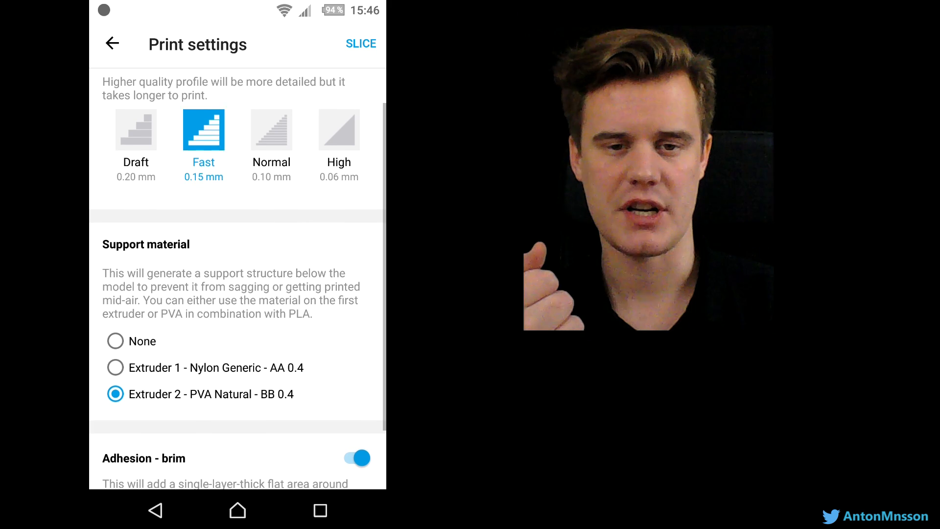
Step: Set support material to None, keep brim adhesion, and request slicing with these settings
click(116, 366)
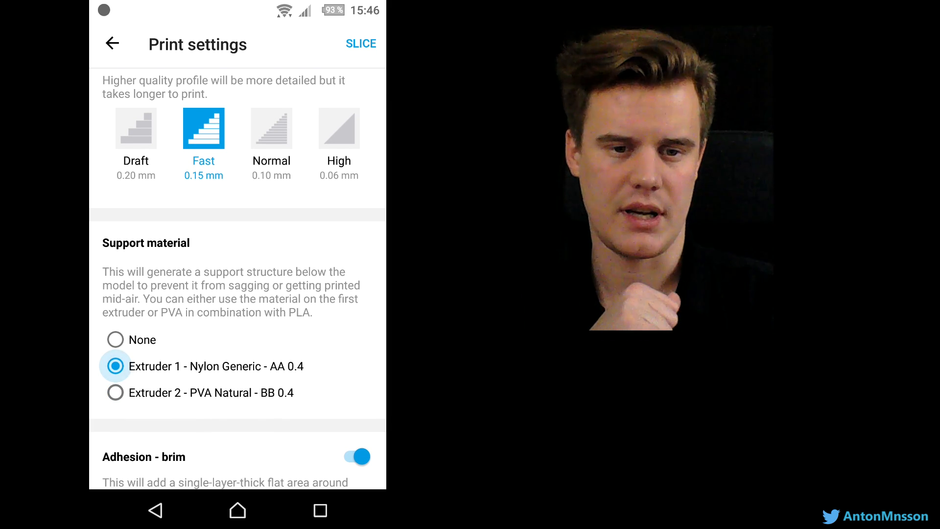
click(115, 338)
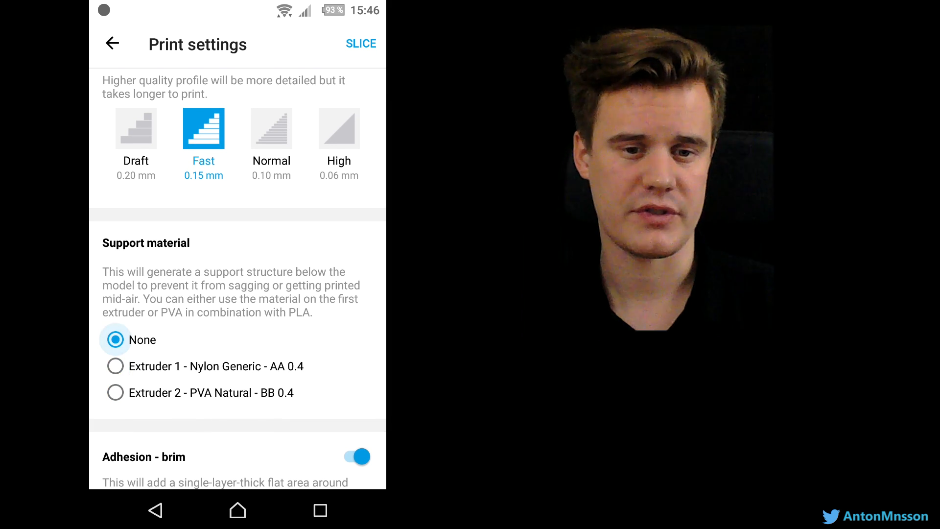
scroll(down, 3)
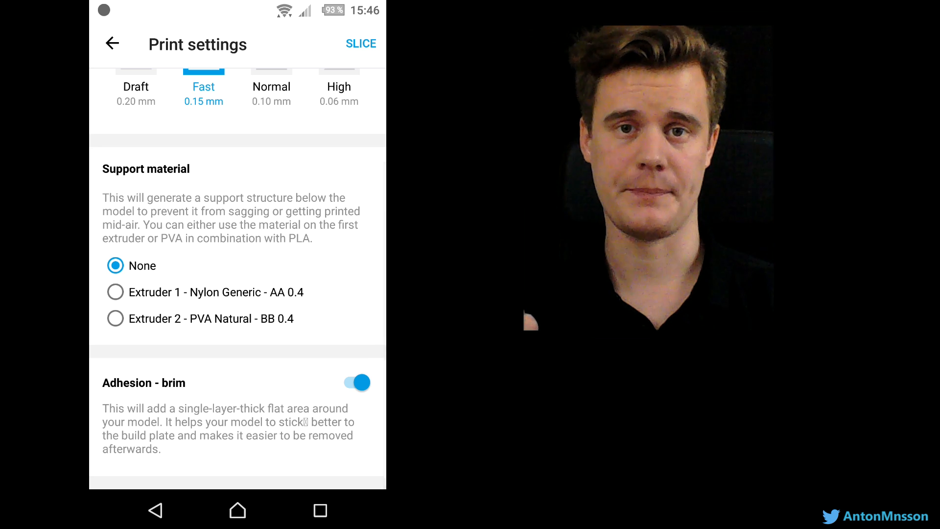
click(361, 44)
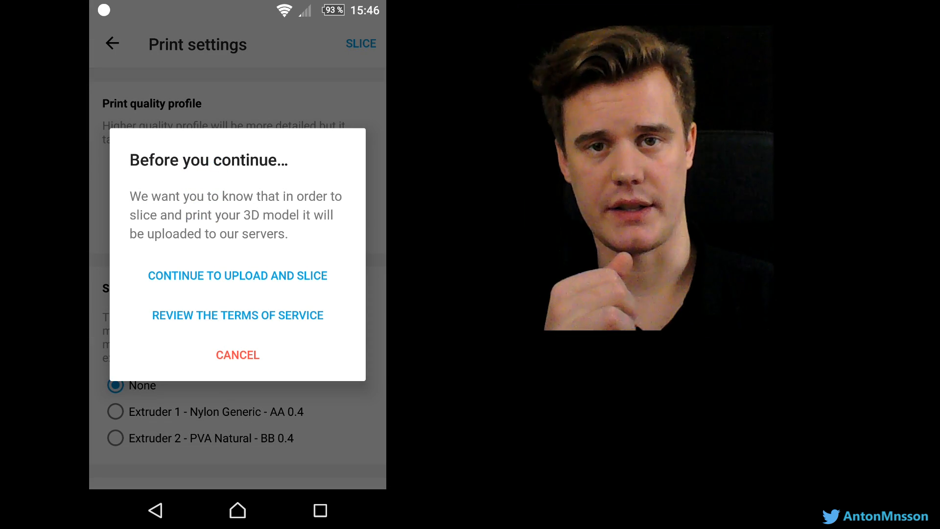
Step: Upload and slice the spinning-top model, go to Ultimaker3STHLM, and start the print
click(237, 275)
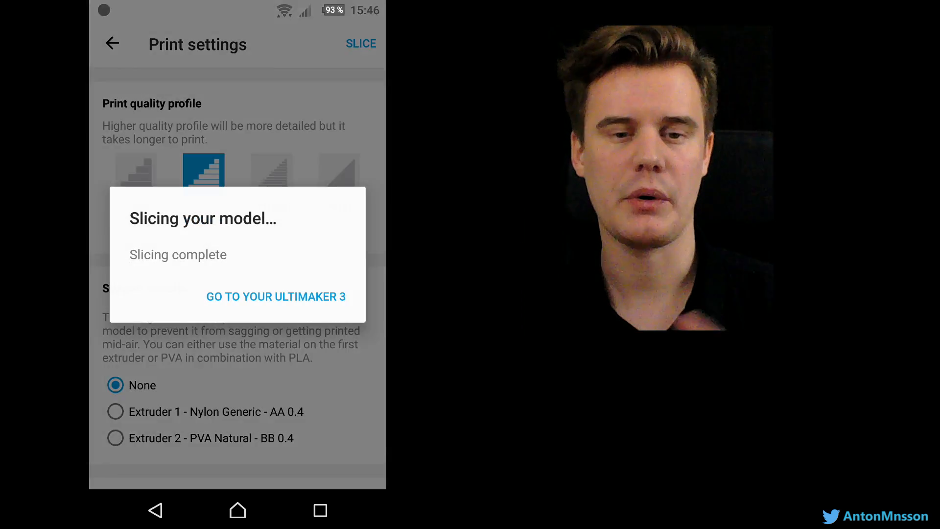
click(276, 296)
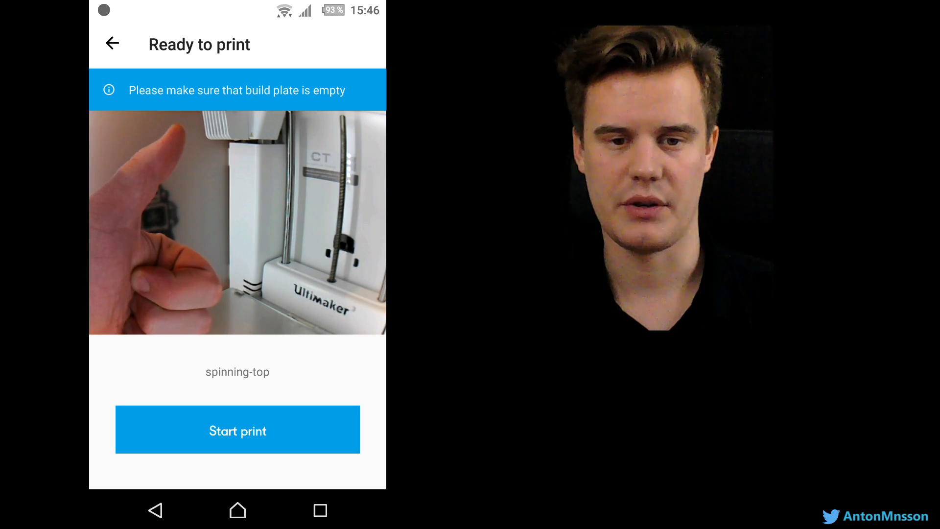
click(237, 430)
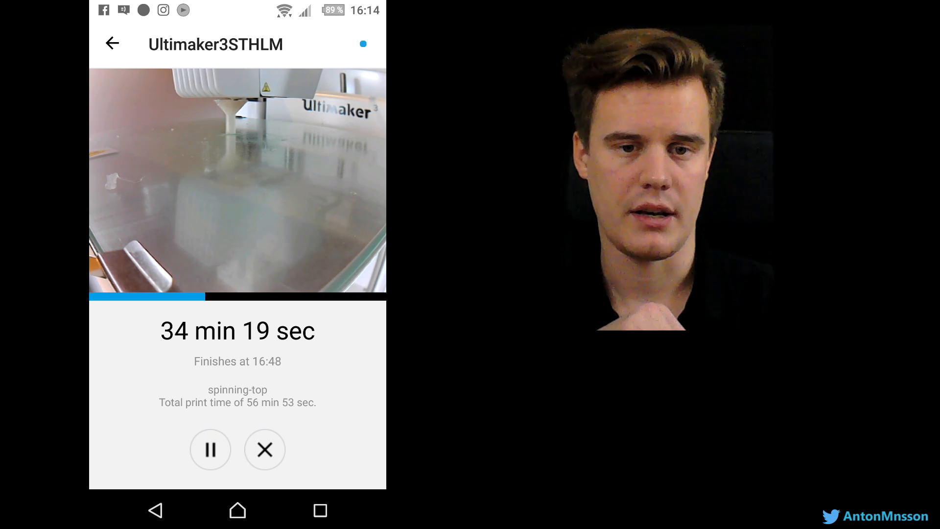
Step: Pause the running spinning-top print and confirm in the Pause print job dialog
click(210, 449)
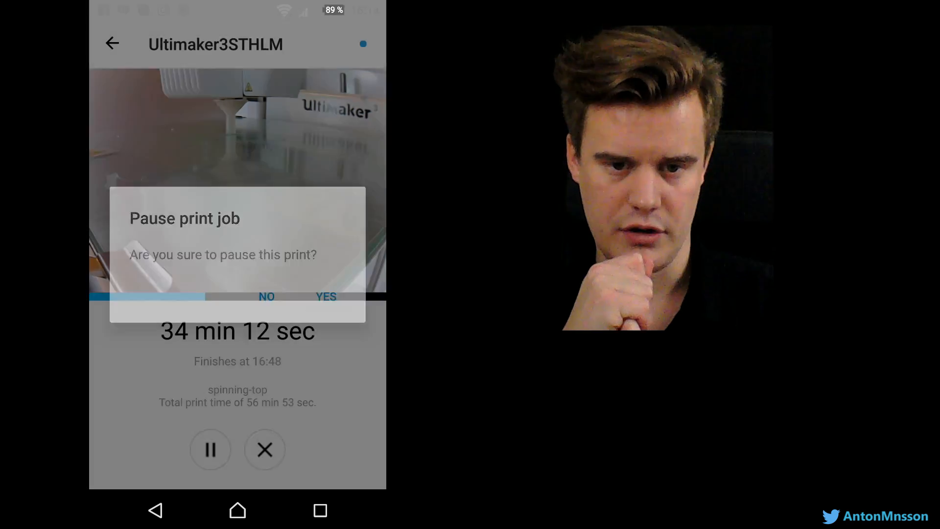
click(325, 296)
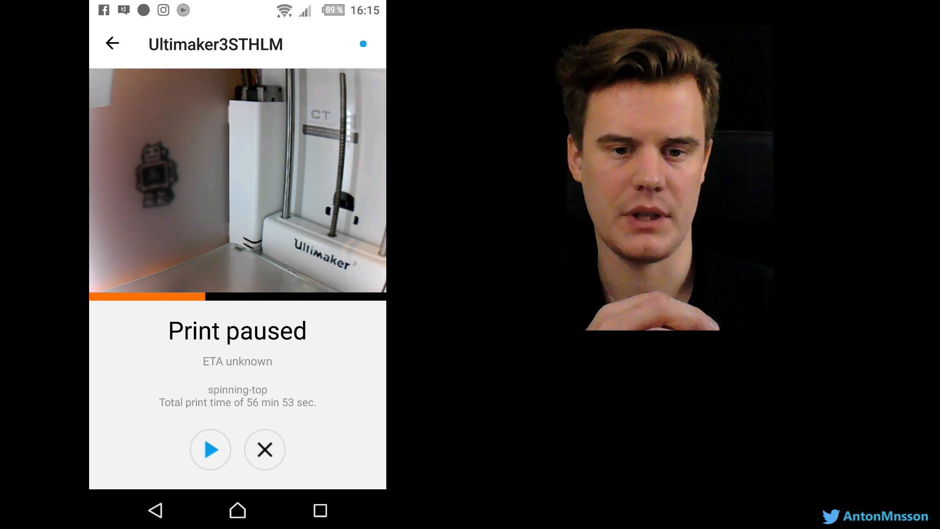
click(210, 450)
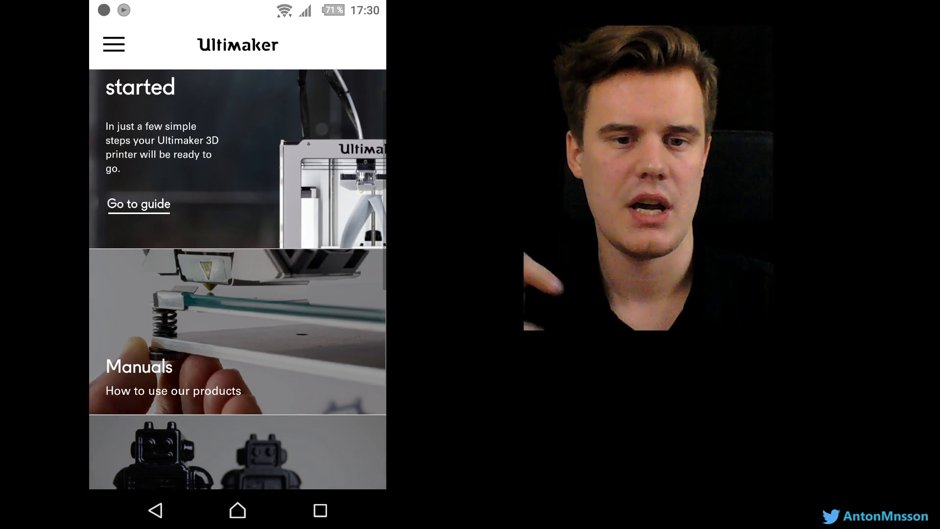
Step: Look over the help app's home page and its sections menu
scroll(down, 3)
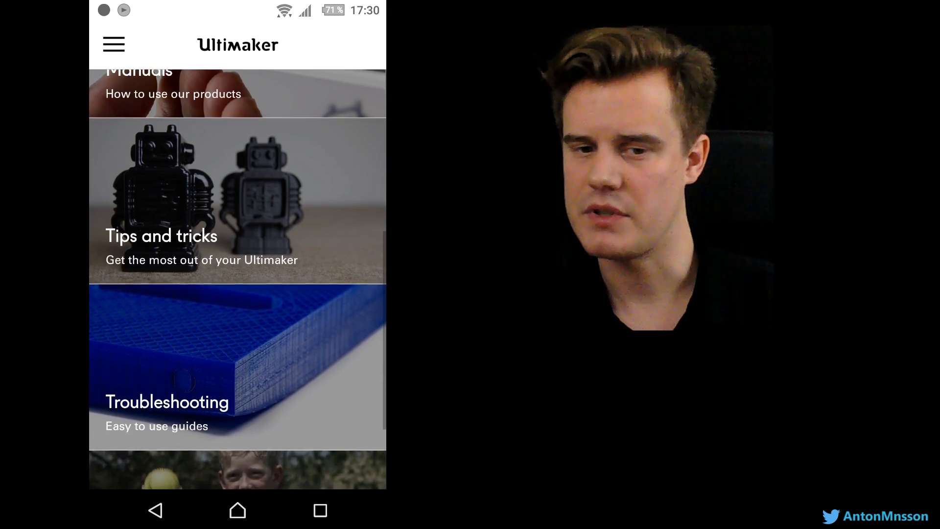
scroll(down, 3)
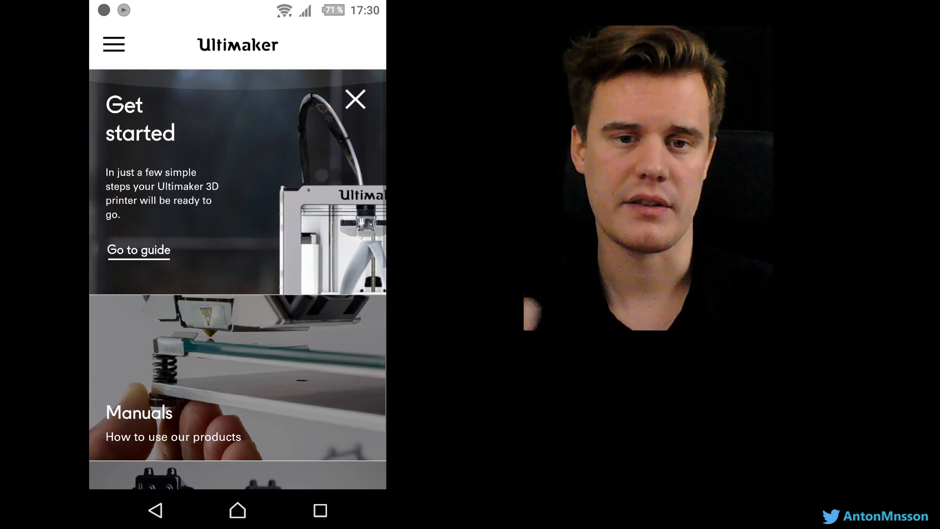
click(114, 44)
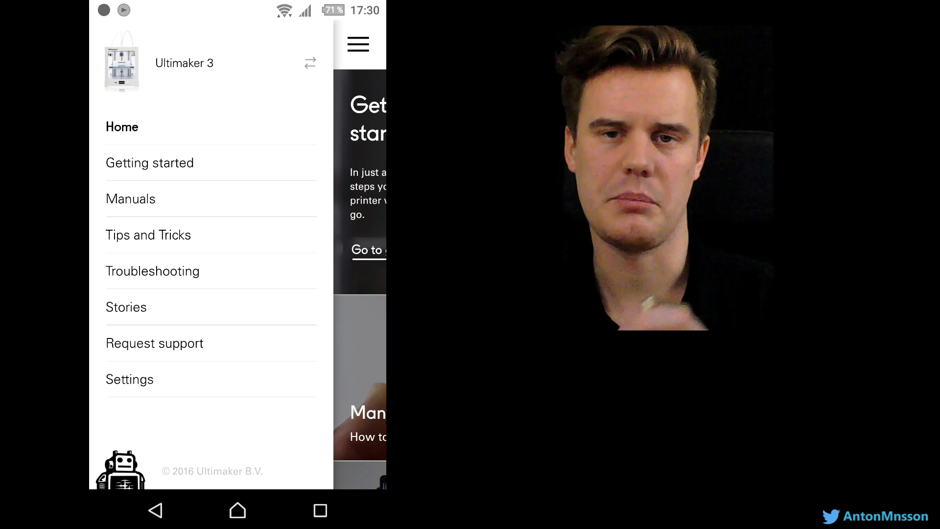
click(130, 379)
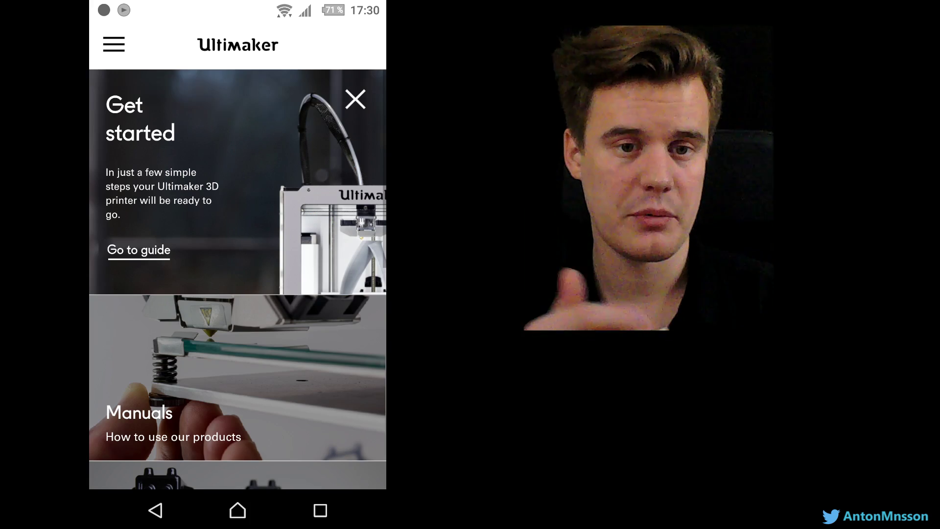
Step: Find the Get started card and launch its setup guide at the first unboxing step
scroll(down, 3)
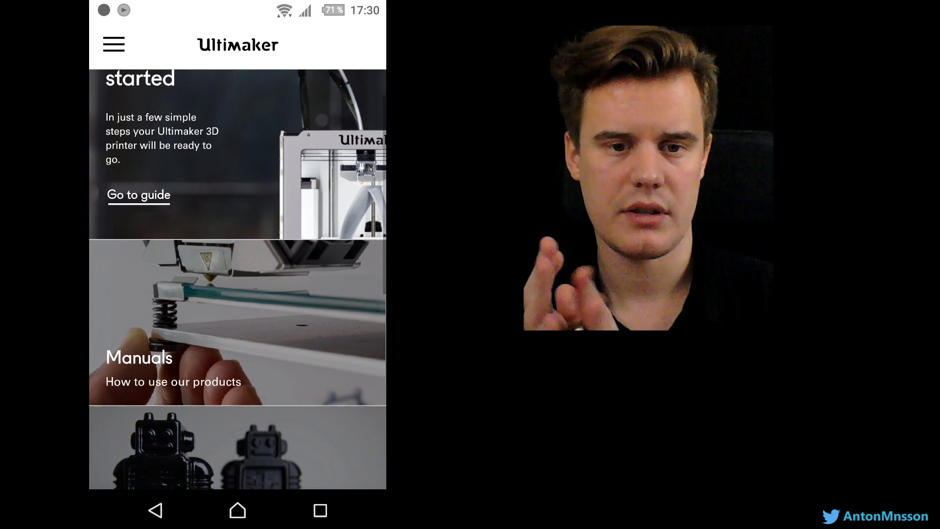
scroll(down, 3)
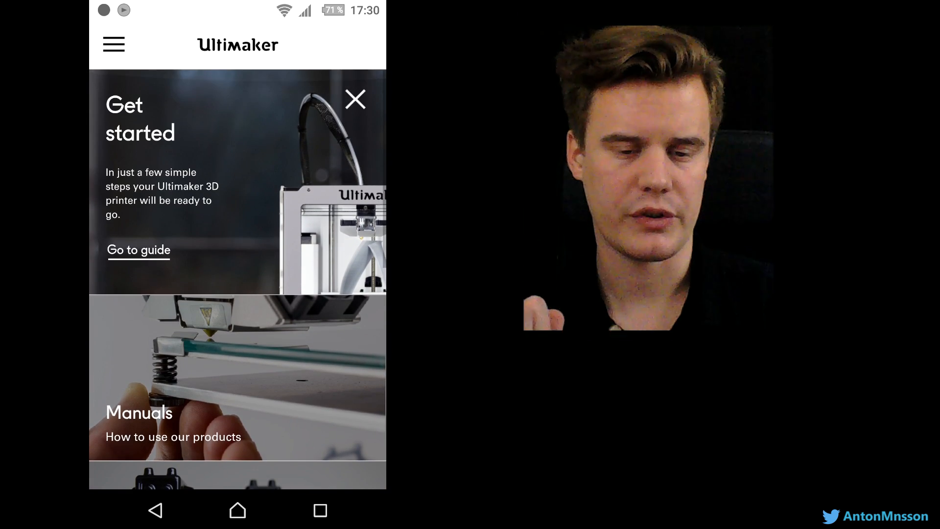
click(139, 250)
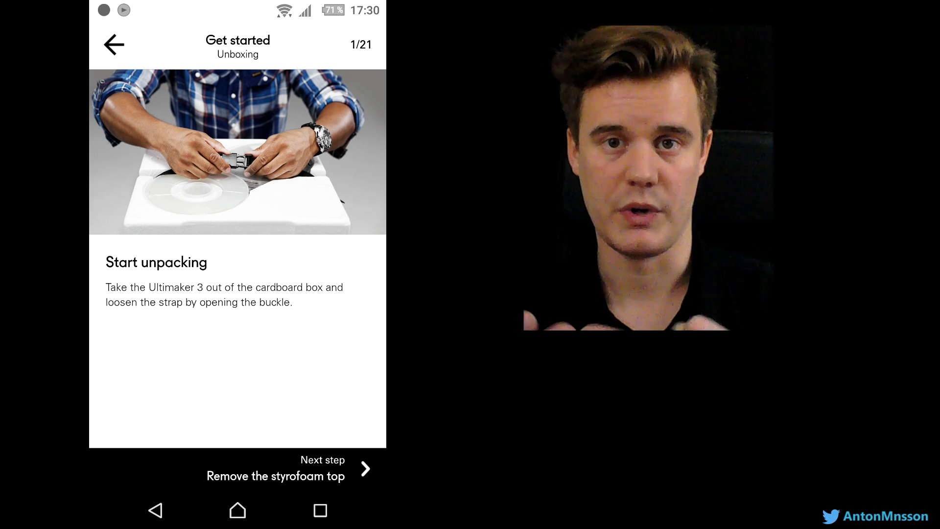
Step: Return home, read the Vapor treating tip, and go back to the Tips & Tricks listing
click(113, 42)
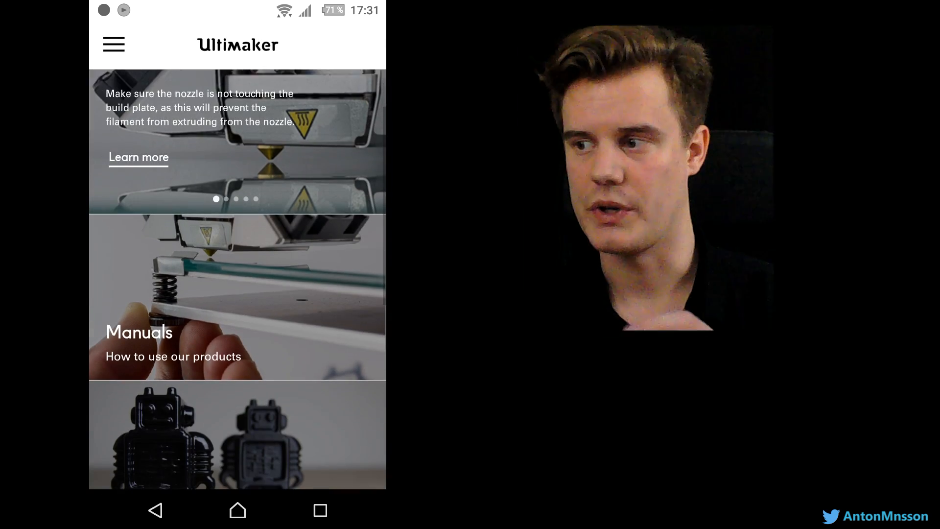
scroll(down, 3)
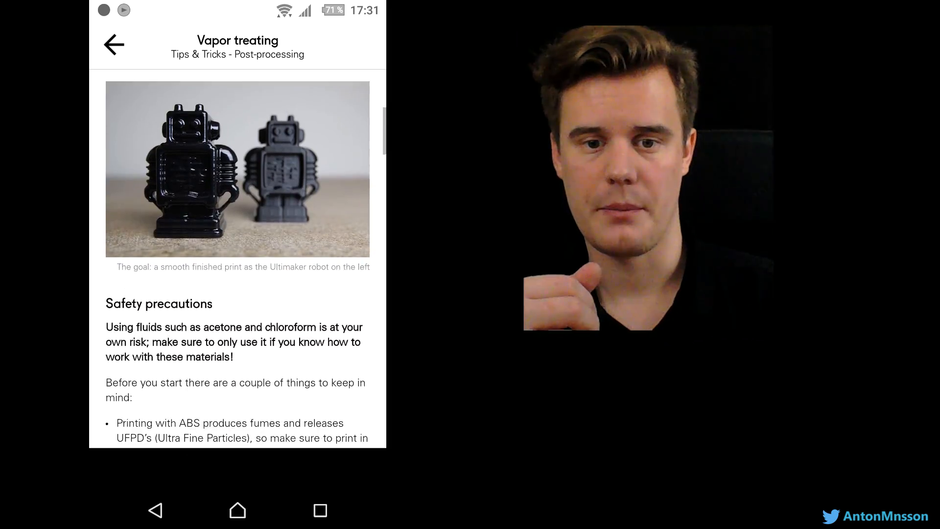
scroll(down, 3)
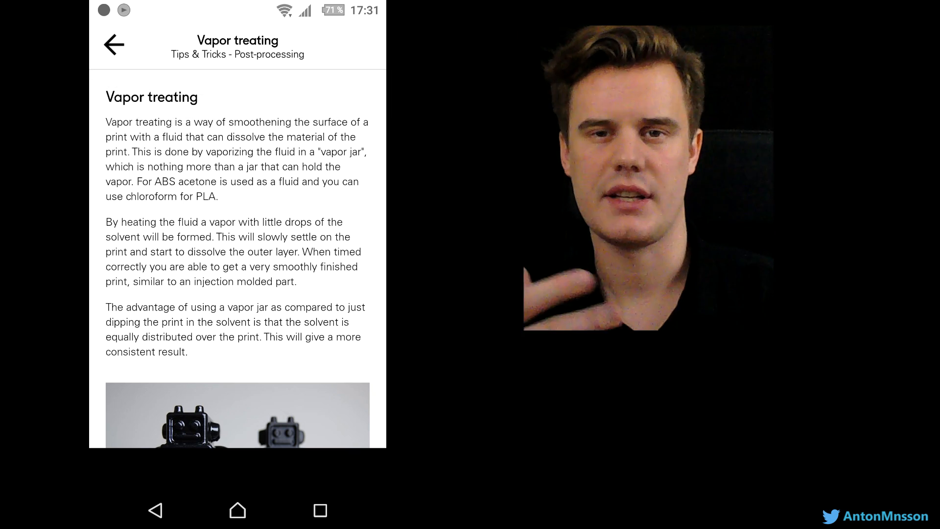
click(113, 45)
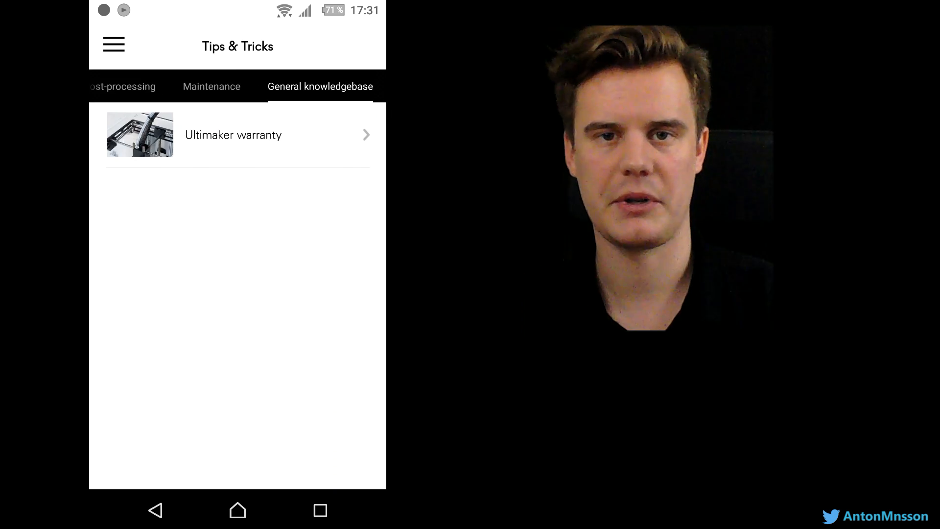
Step: Visit the Ultimaker warranty article, then reach 'How to fix under extrusion?' in Troubleshooting
click(232, 135)
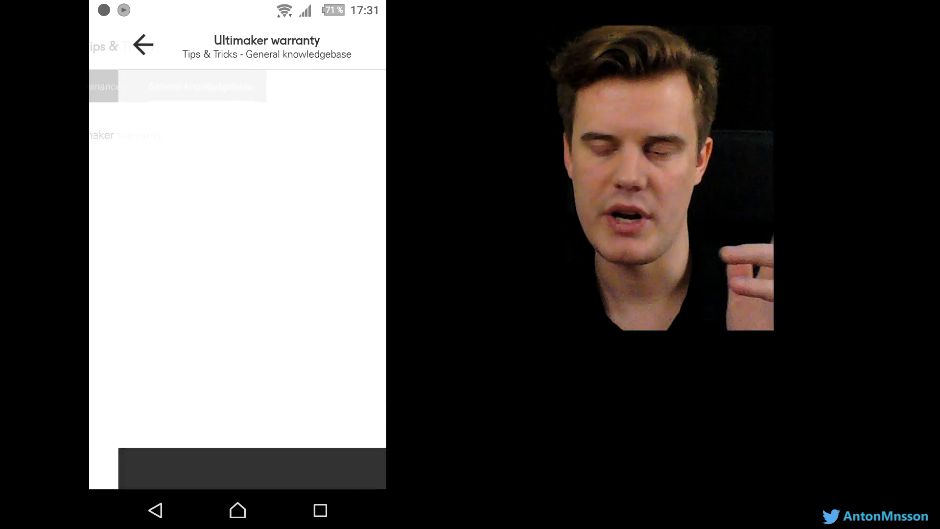
click(143, 44)
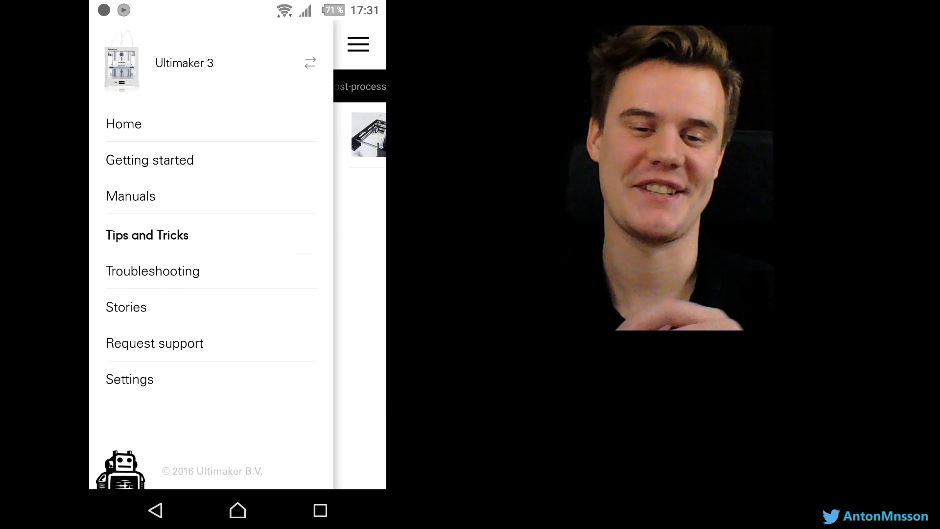
click(152, 270)
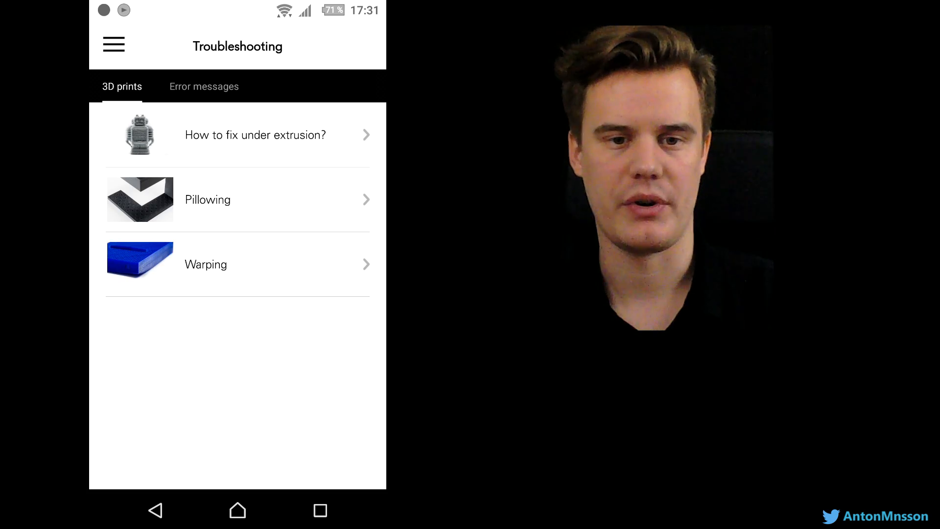
click(254, 135)
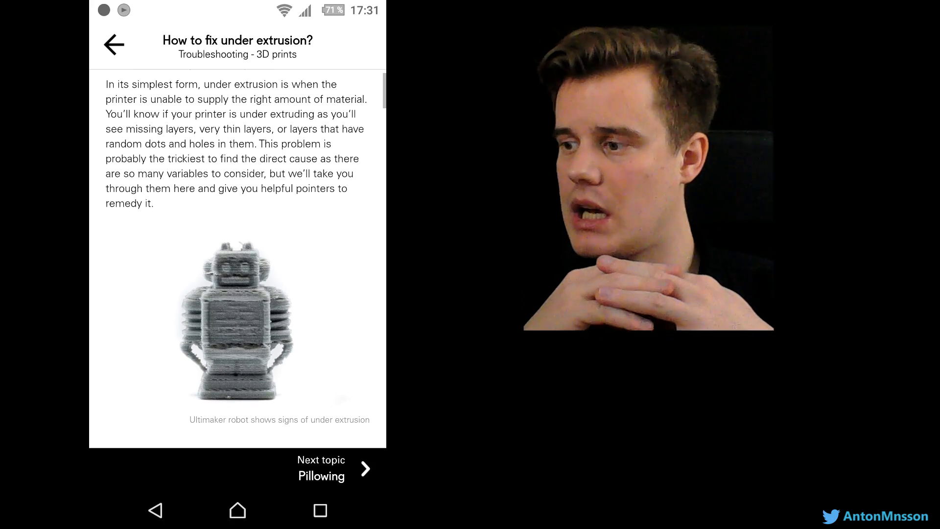
Step: Read the under-extrusion troubleshooting article through to its end
scroll(down, 3)
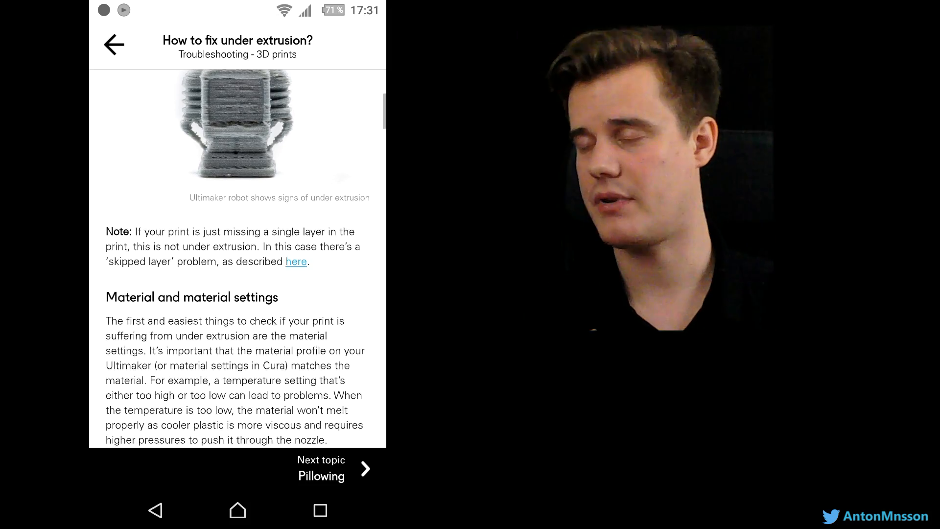
scroll(down, 3)
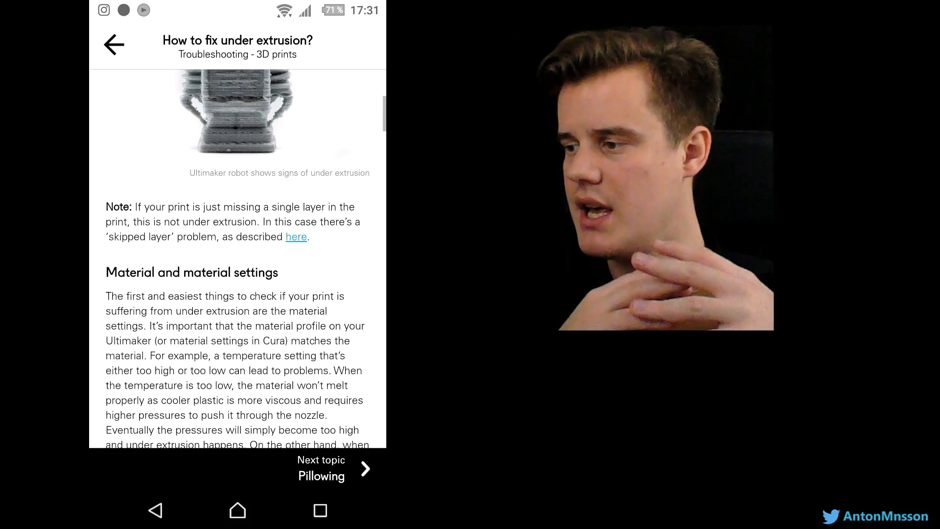
scroll(down, 3)
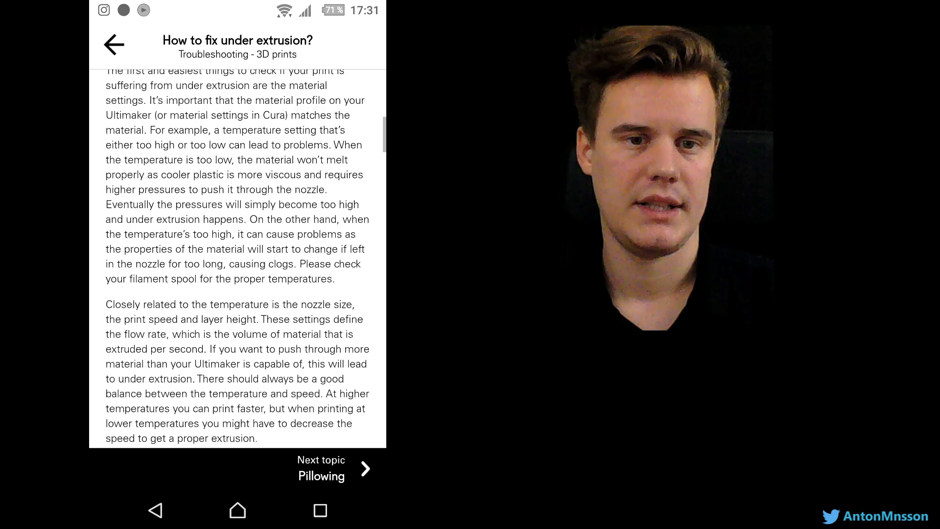
scroll(down, 3)
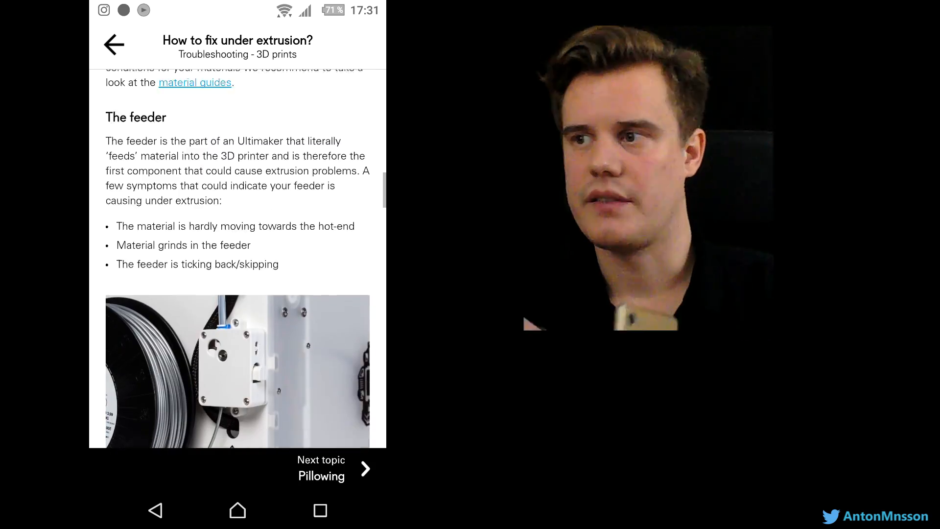
scroll(down, 3)
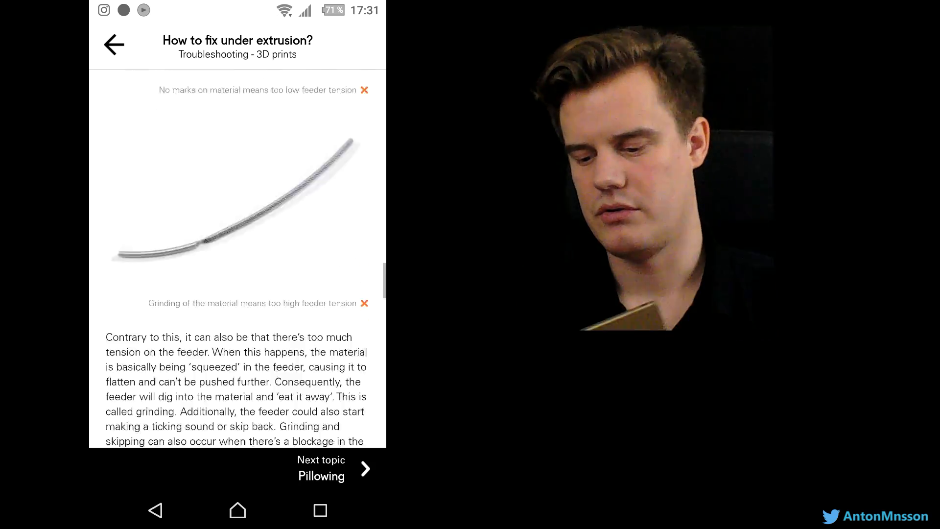
scroll(down, 3)
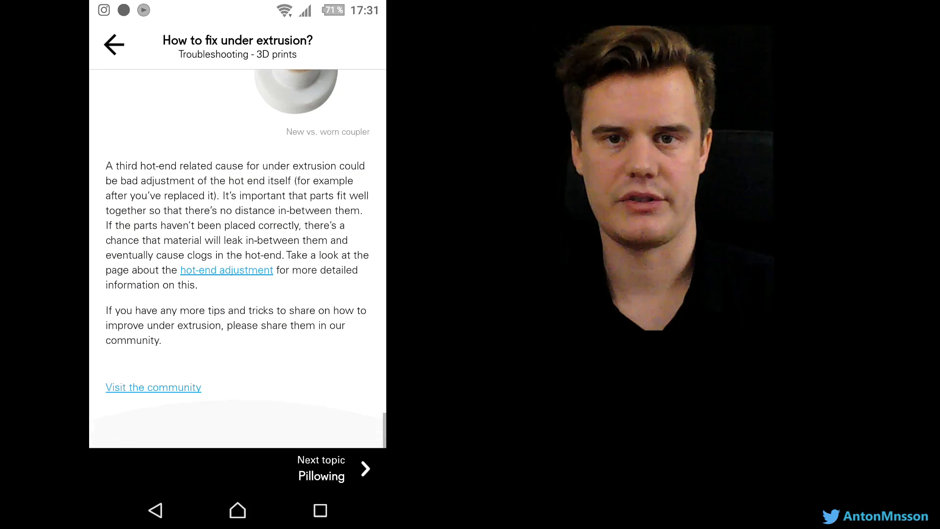
scroll(down, 3)
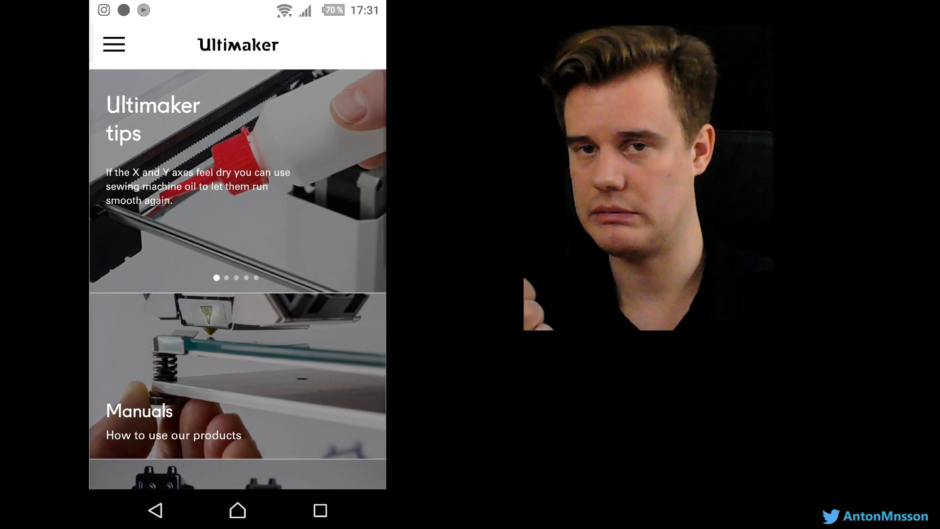
scroll(down, 3)
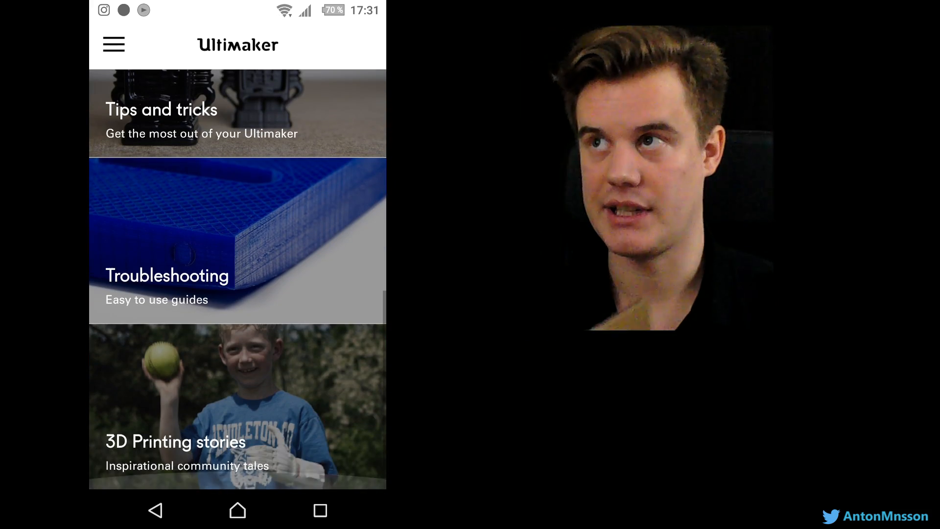